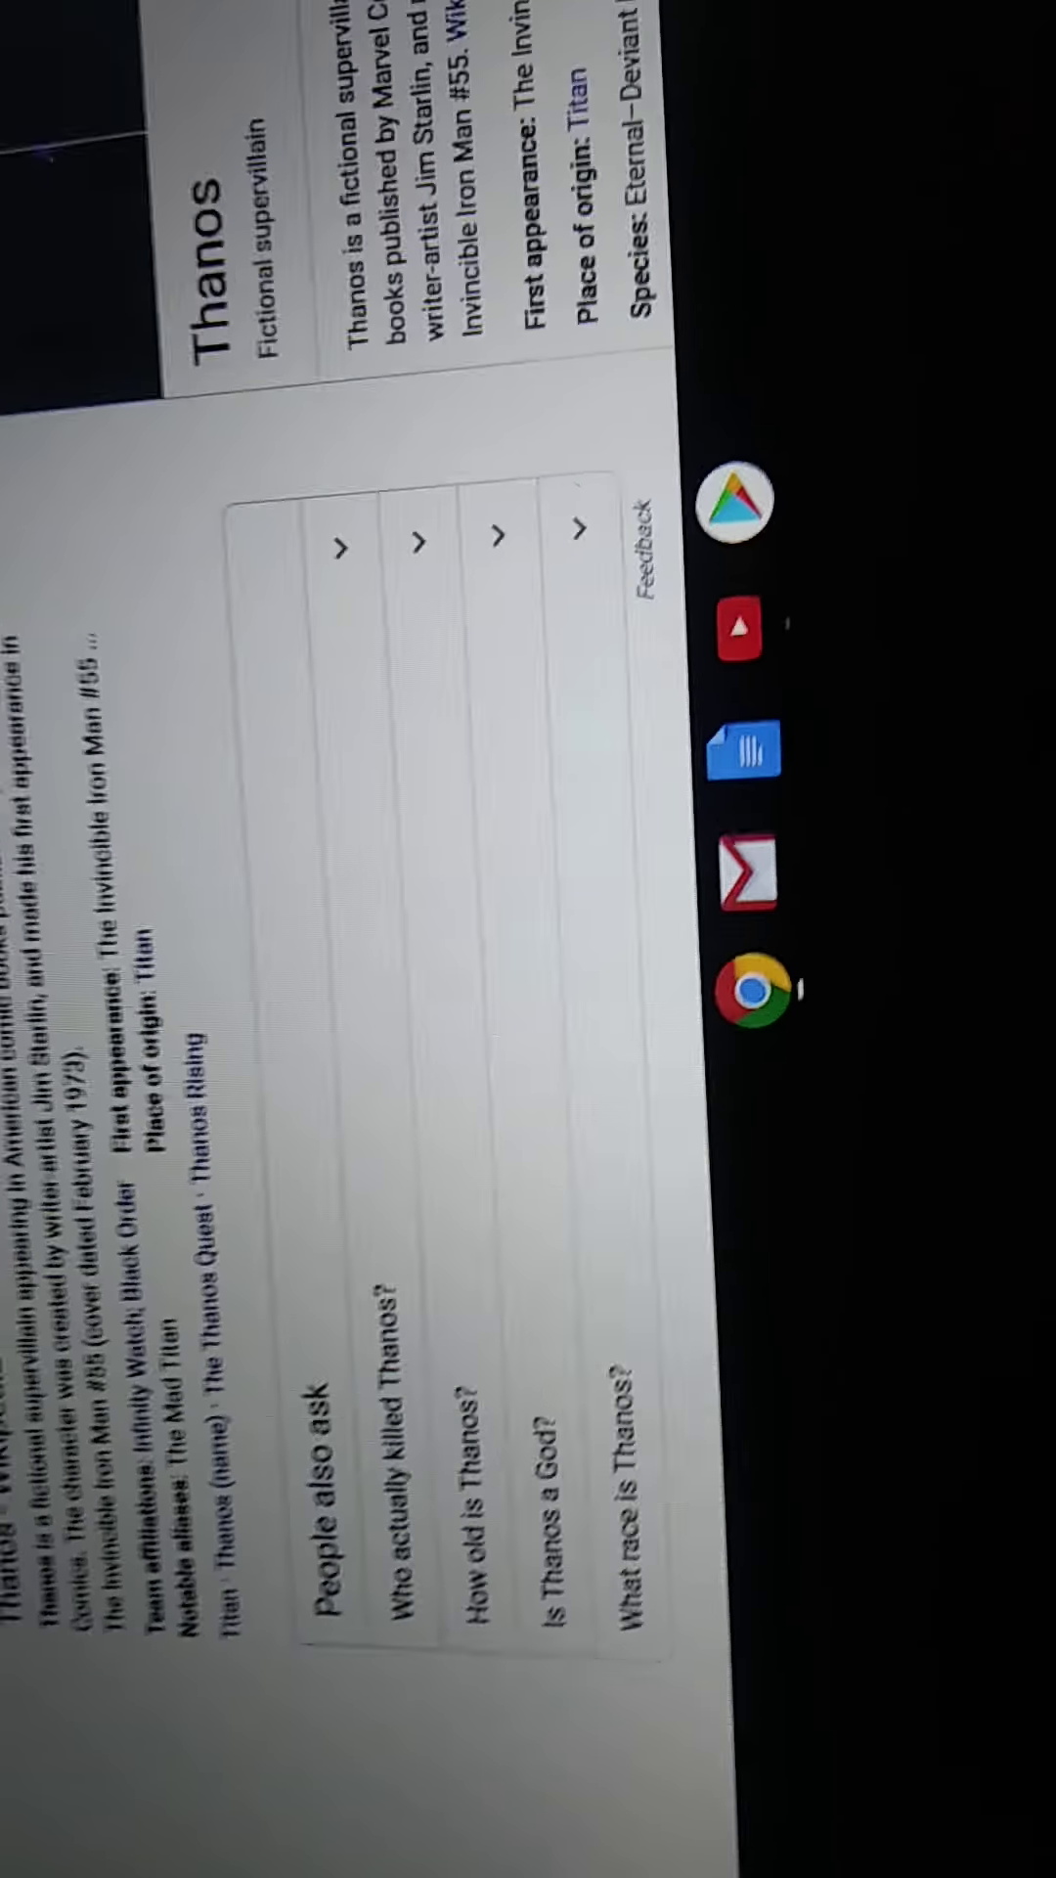
scroll(down, 3)
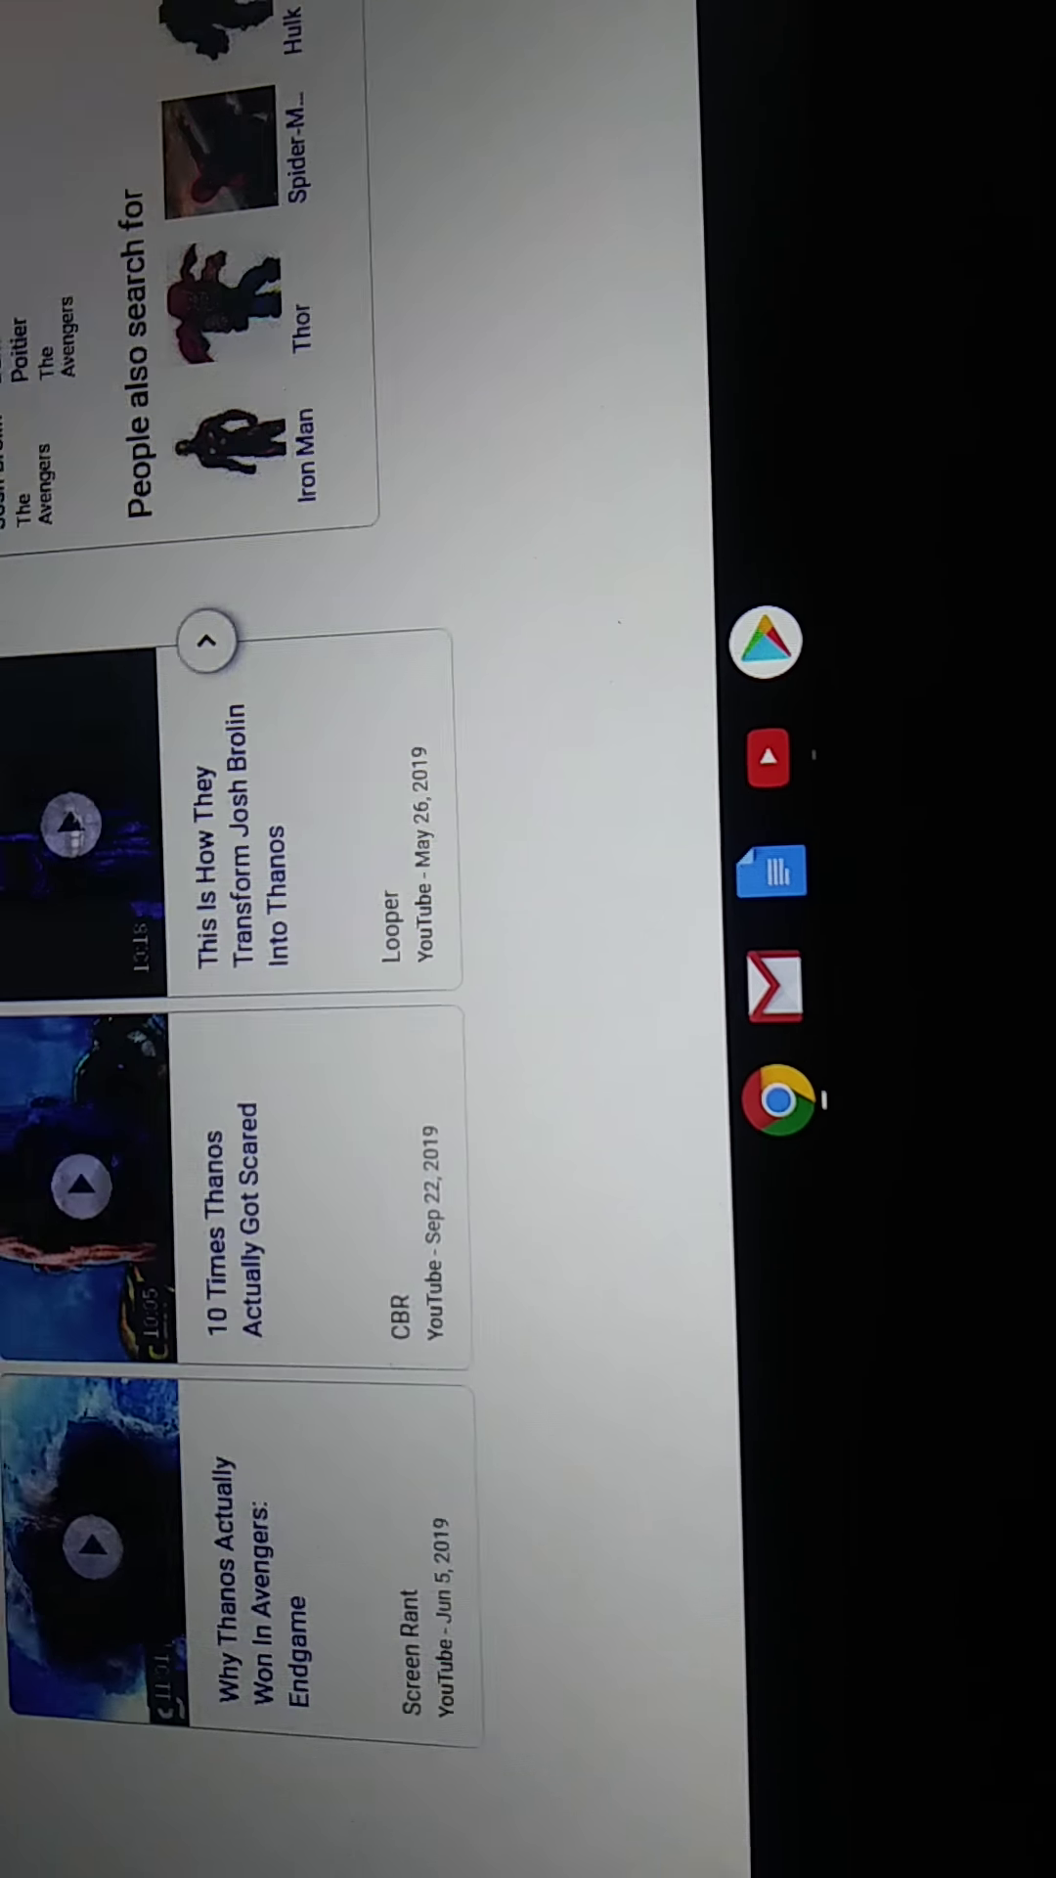
scroll(down, 3)
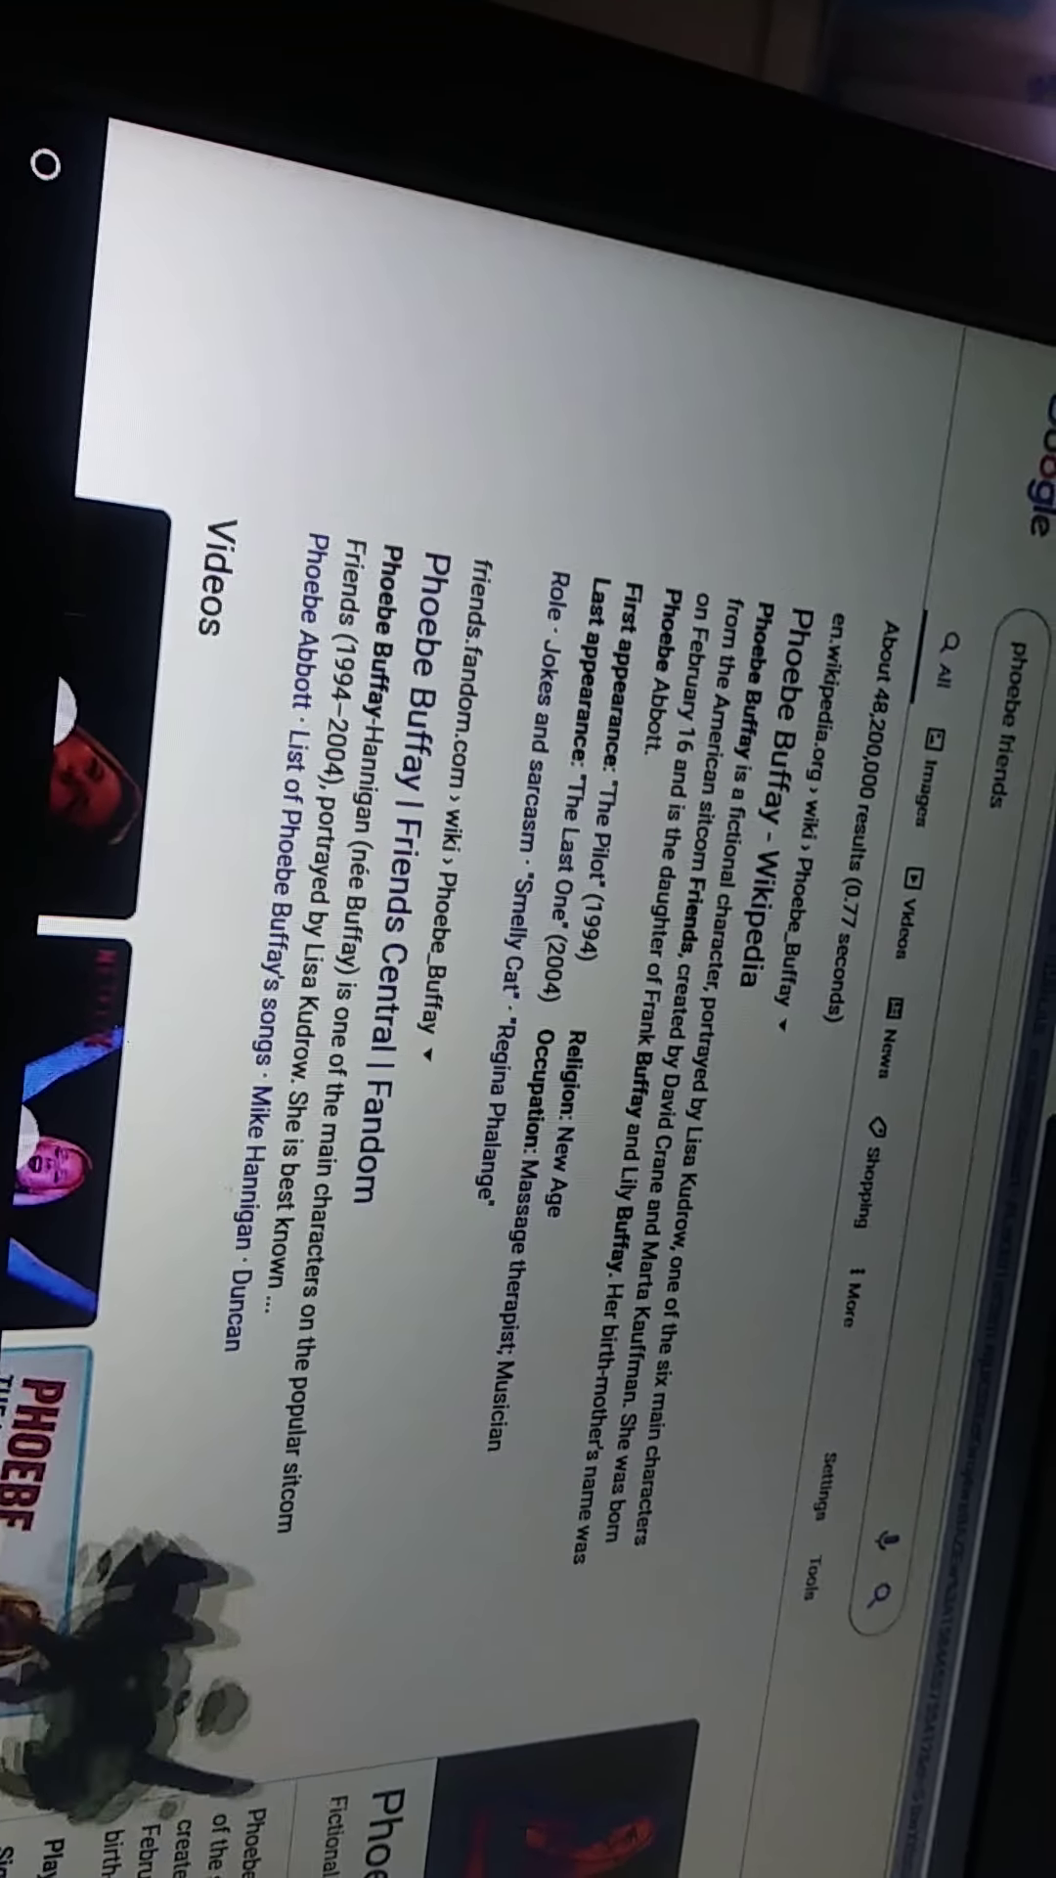
scroll(down, 3)
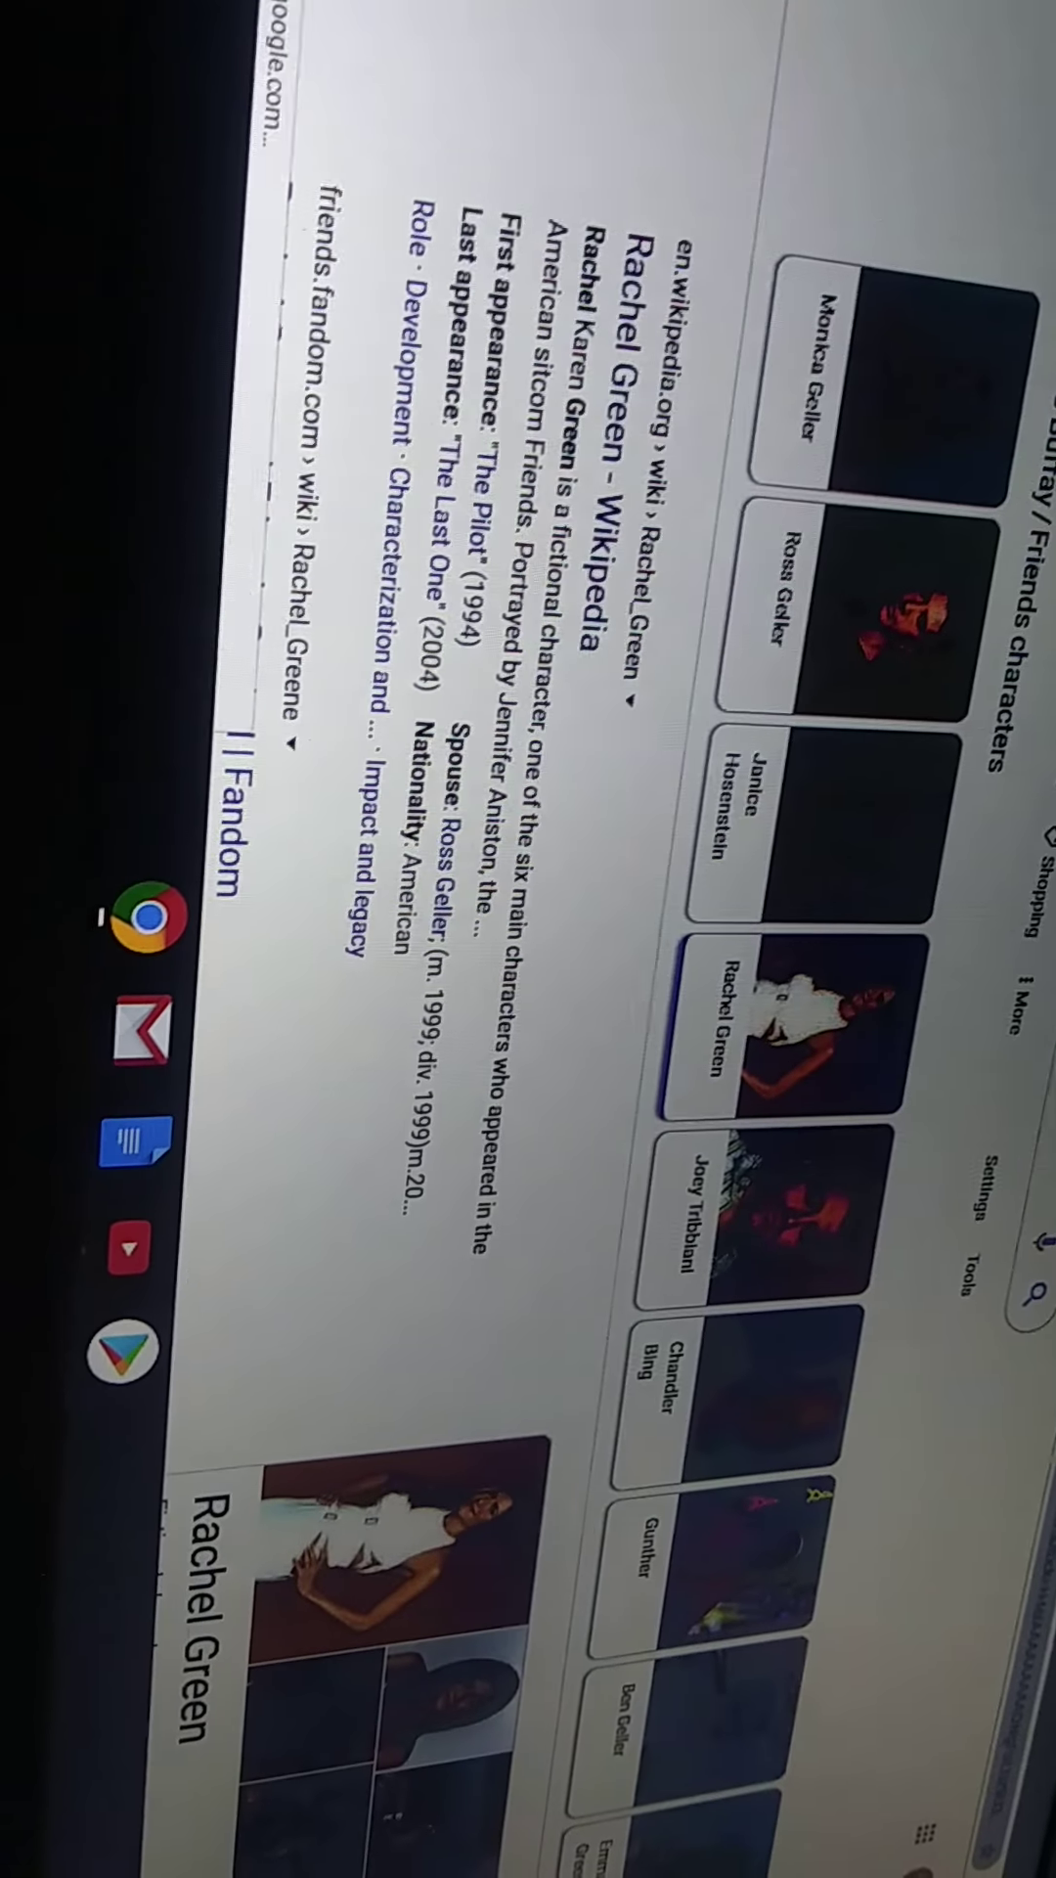
scroll(down, 3)
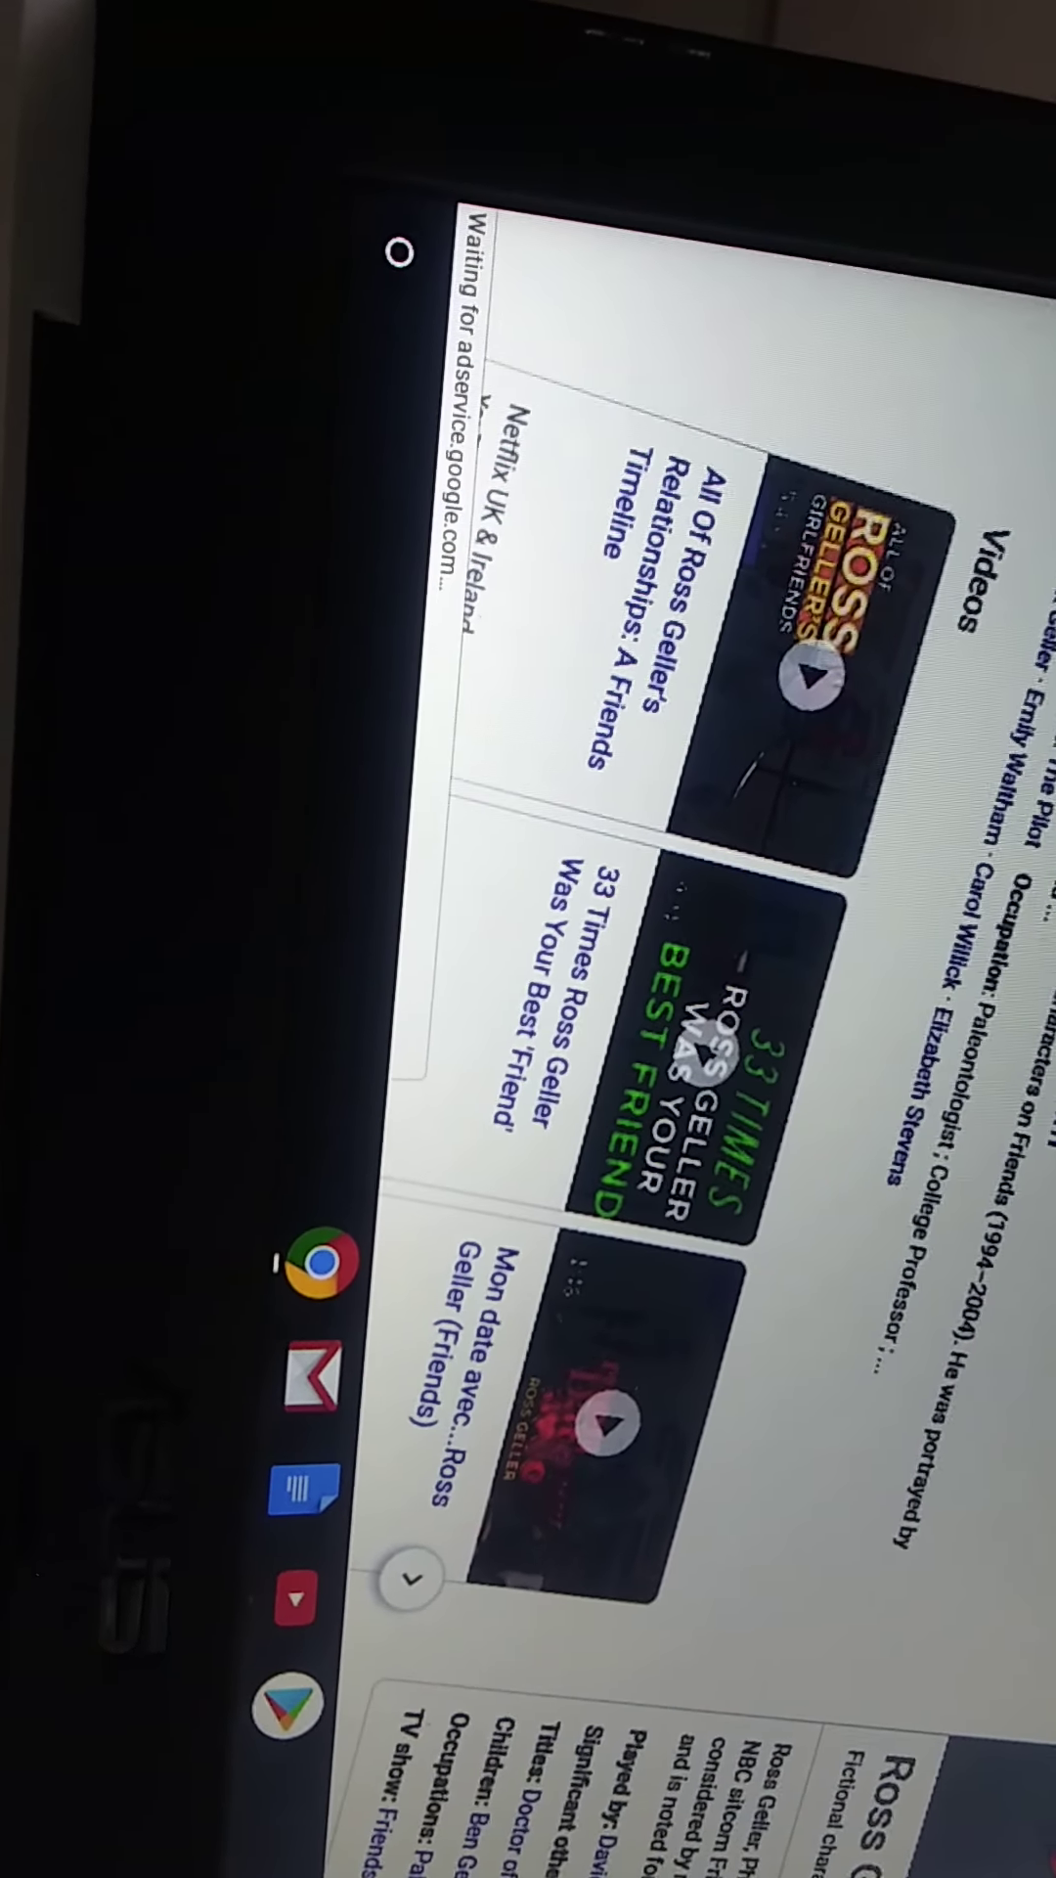
scroll(up, 3)
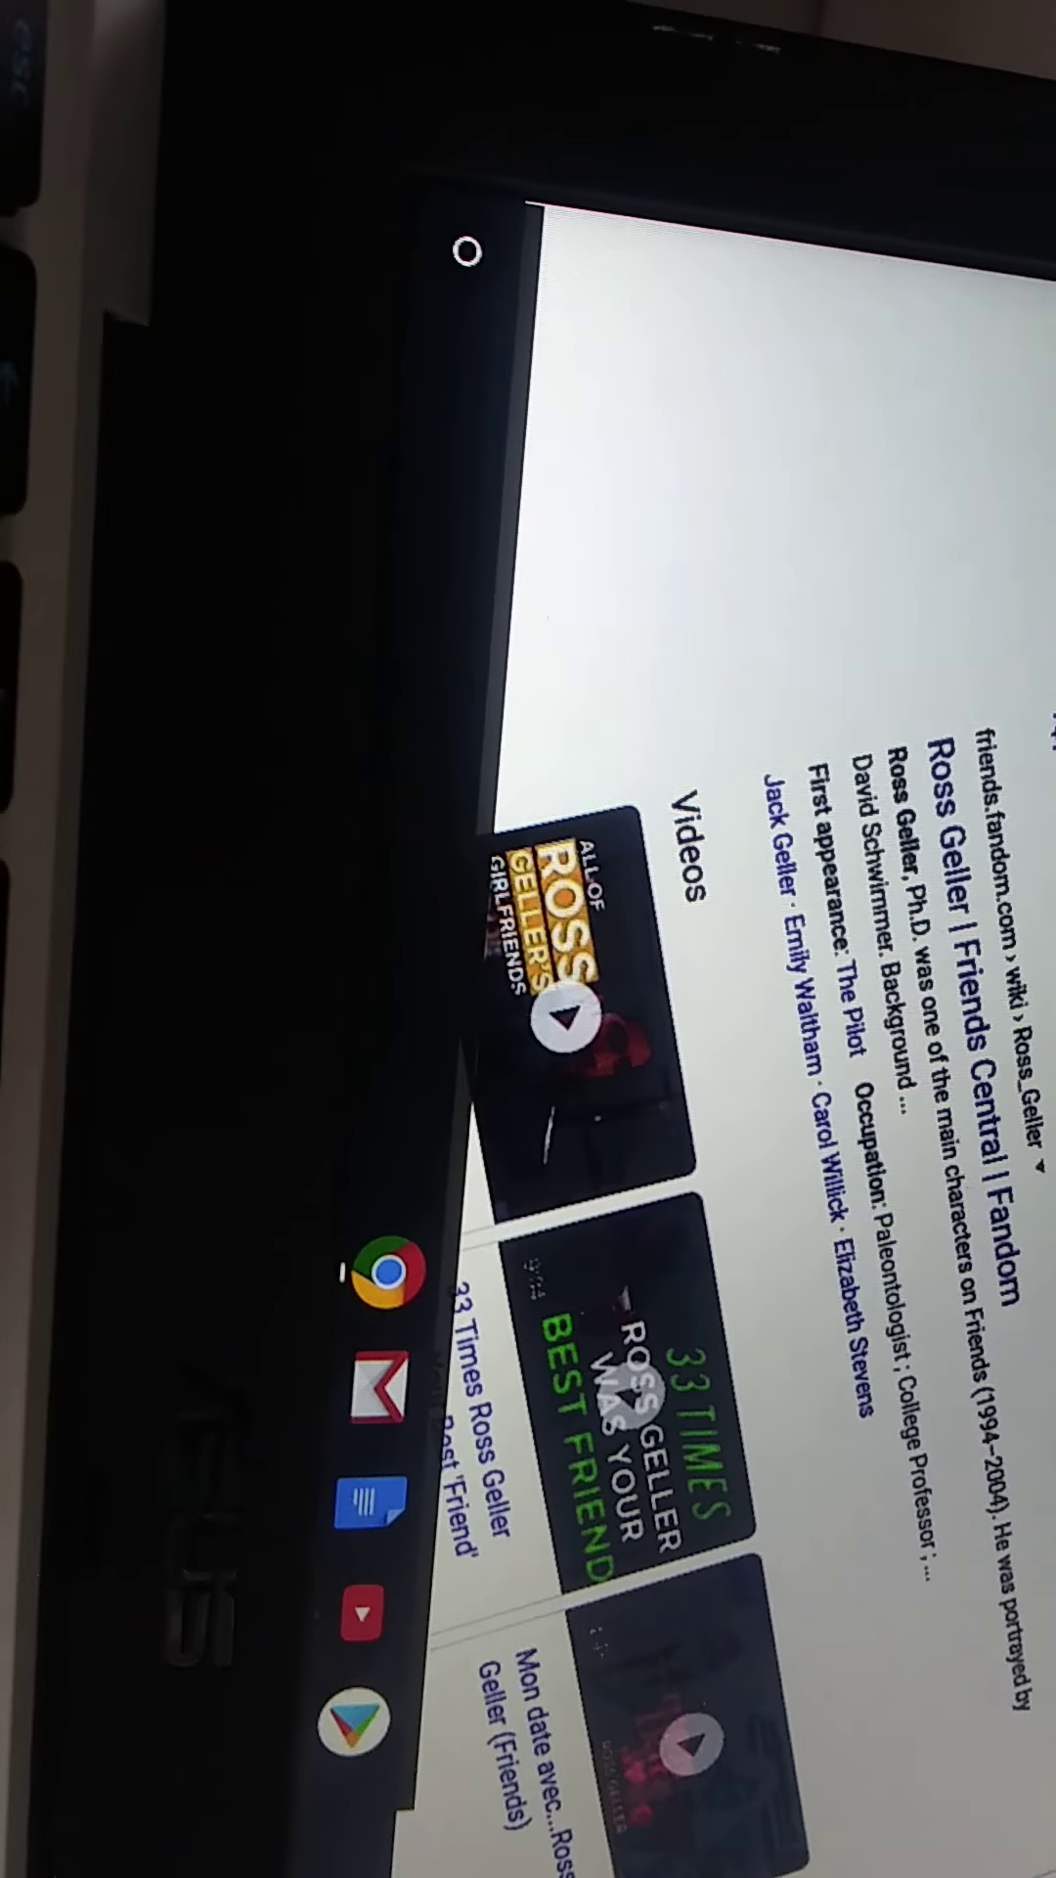
scroll(down, 3)
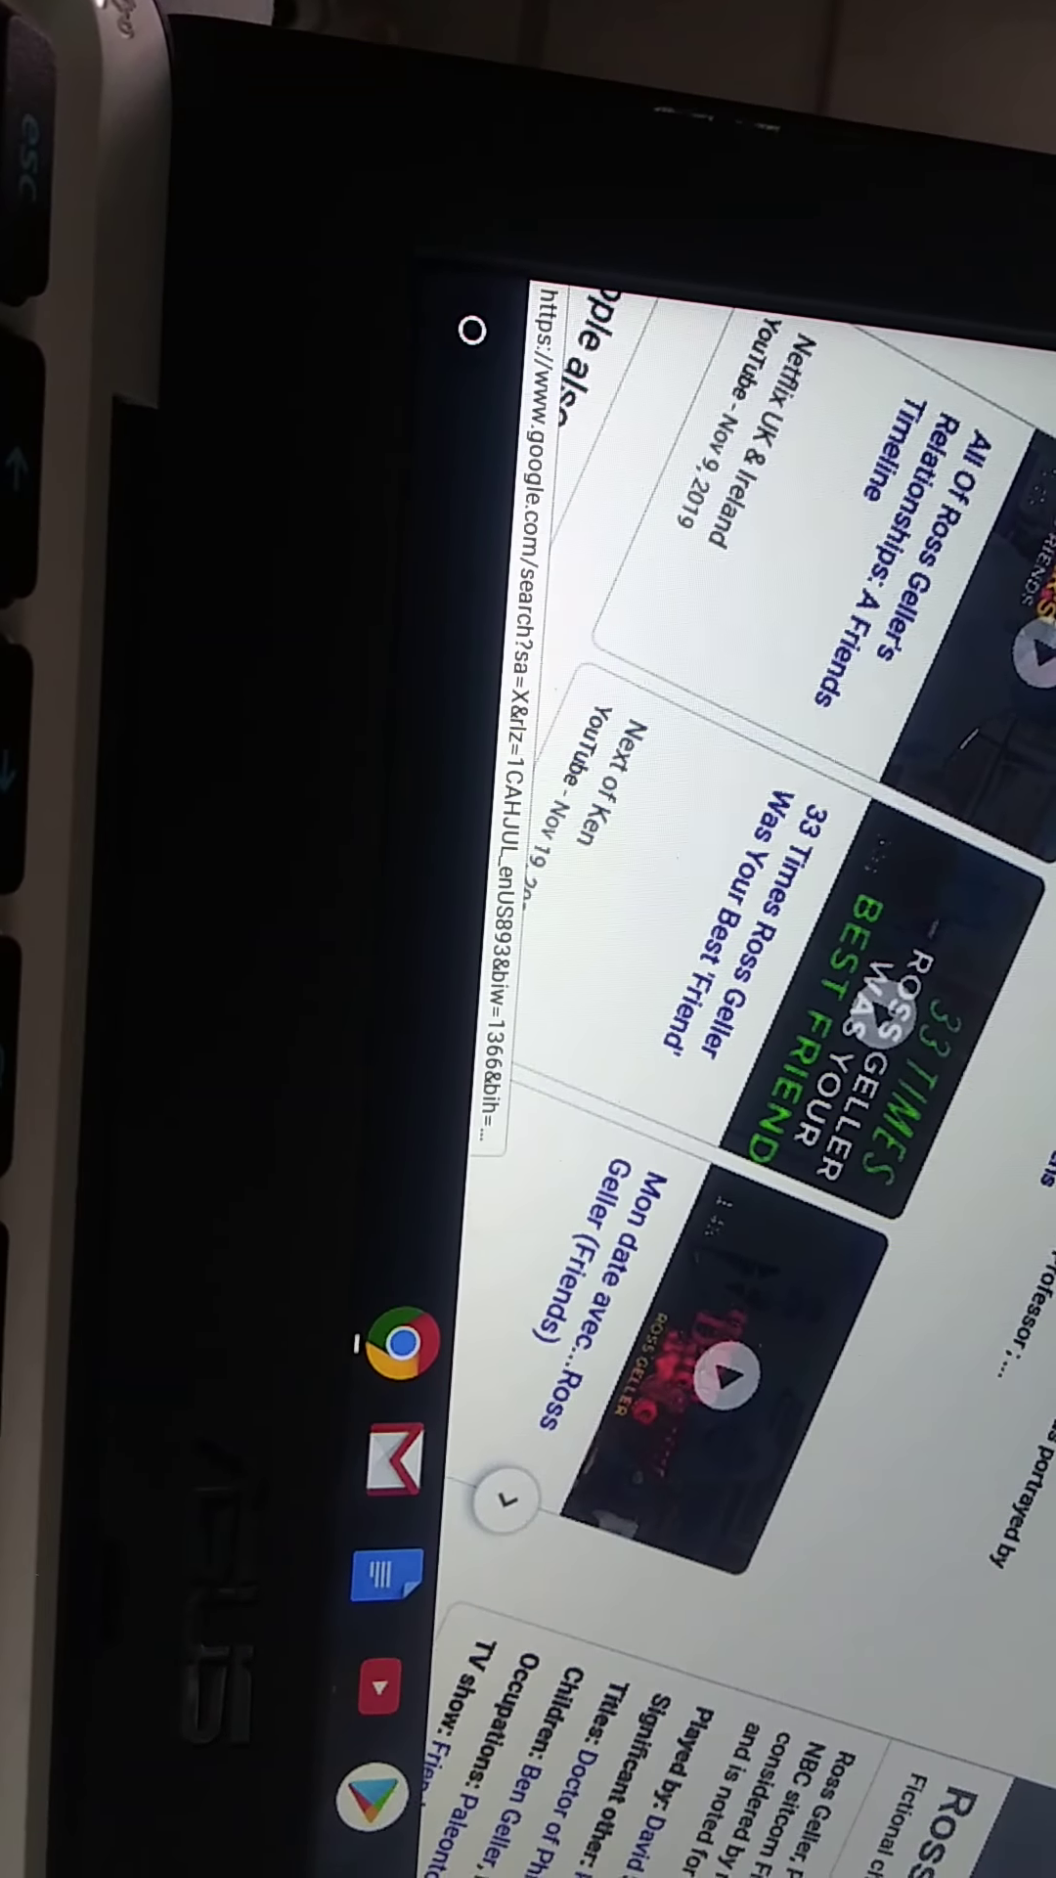